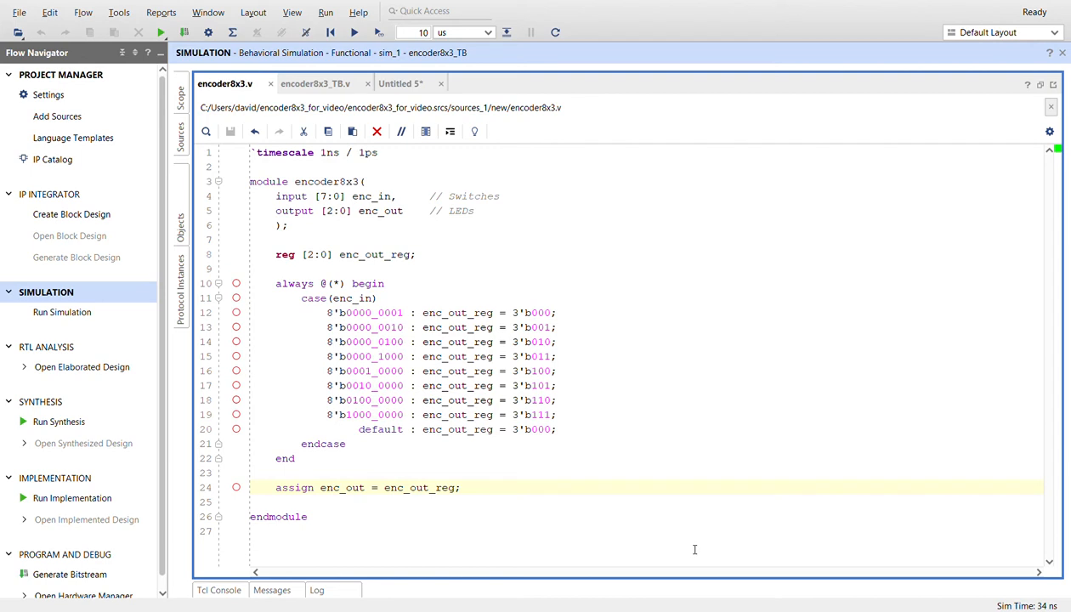
{"action": "mouse_move", "coordinate": [354, 422]}
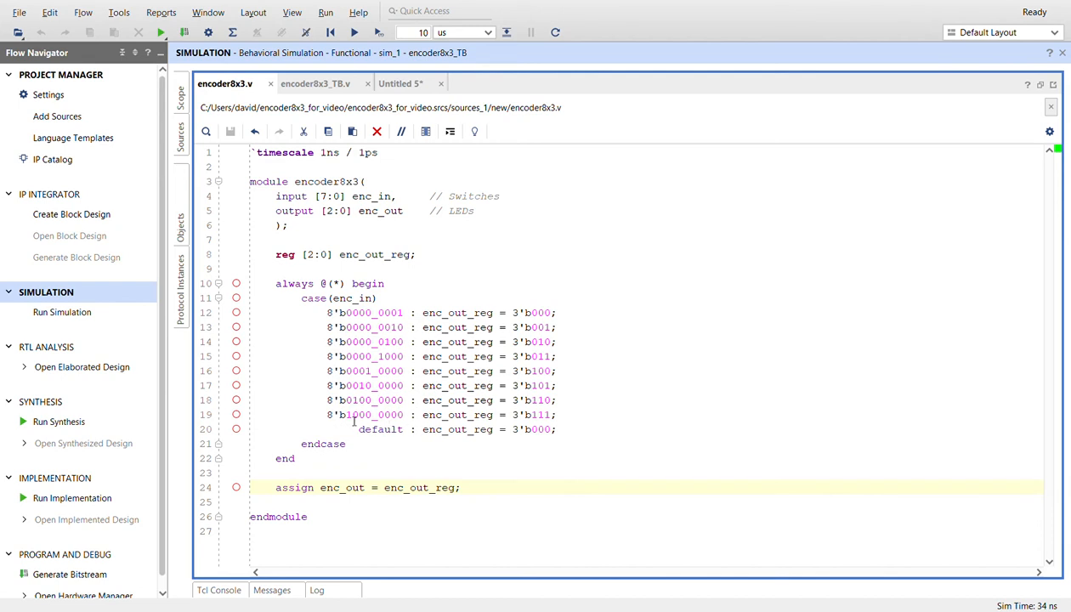